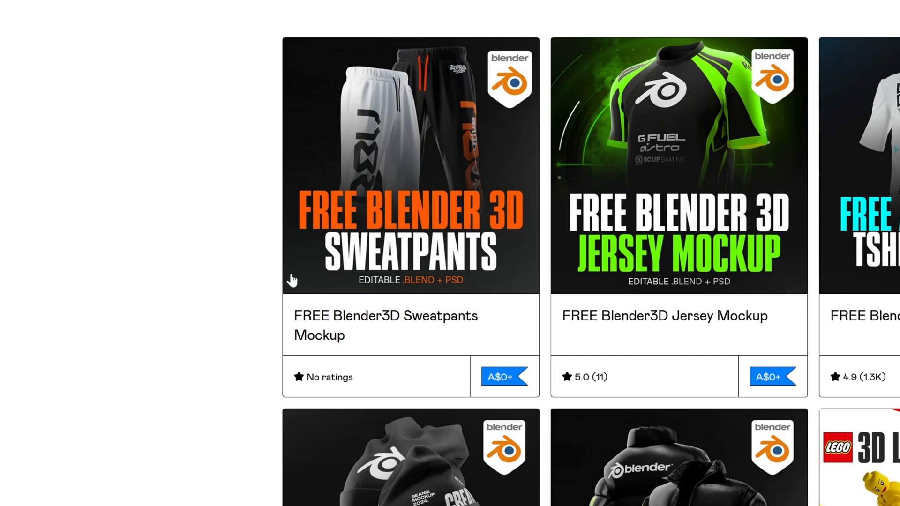
{"action": "mouse_move", "coordinate": [357, 345]}
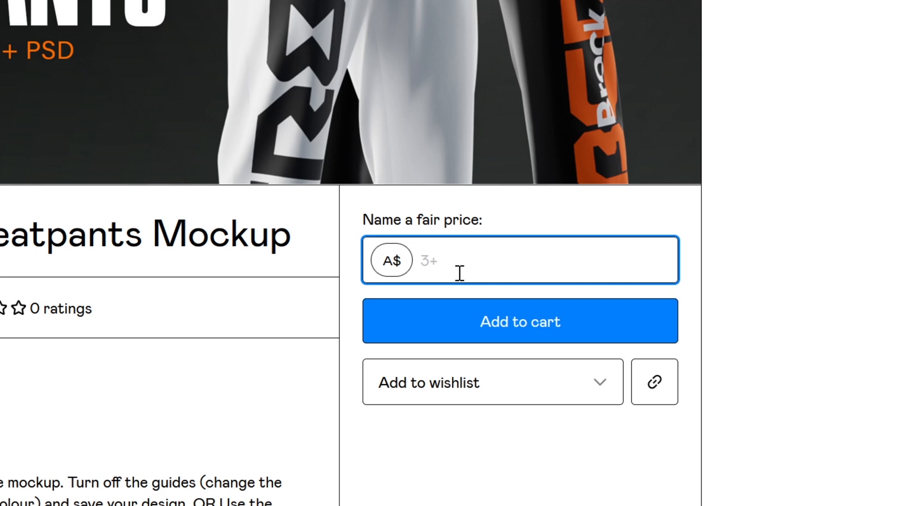
- Enter a price of 13 for the free mockup, download it, and select the Sweatpants .blend file
{"action": "type", "text": "1"}
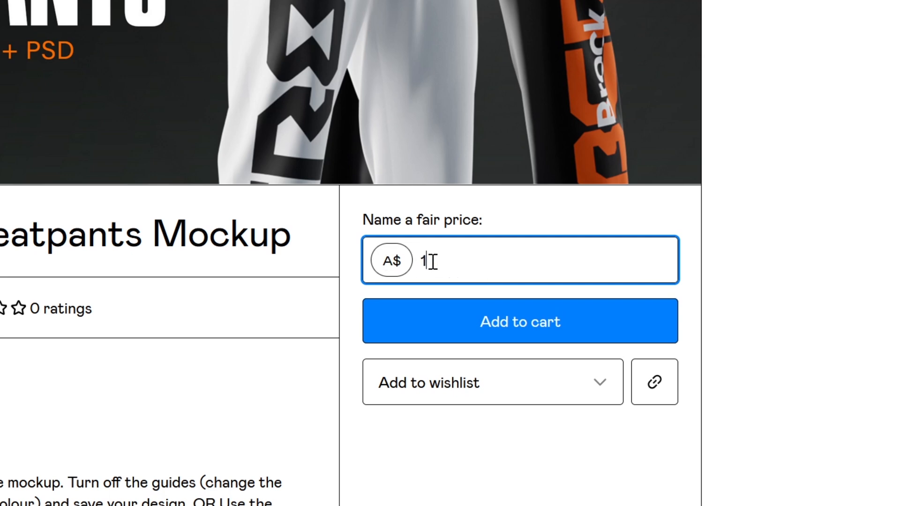
{"action": "type", "text": "3"}
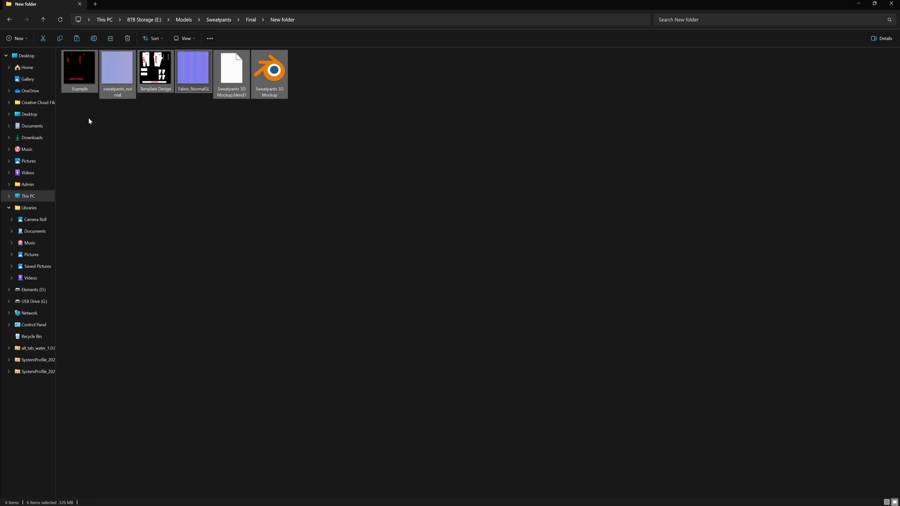
{"action": "left_click", "coordinate": [269, 68]}
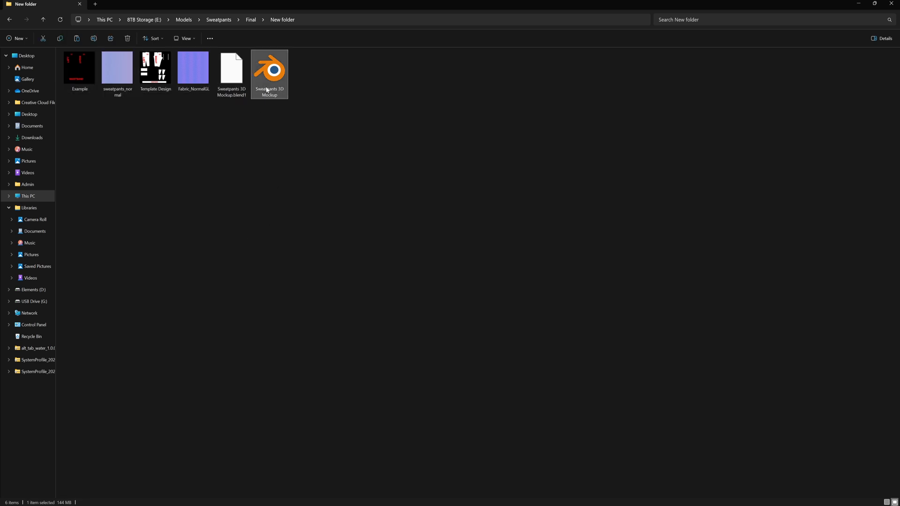
- Load the sweatpants mockup in Blender and show it in Rendered shading
{"action": "double_click", "coordinate": [268, 68]}
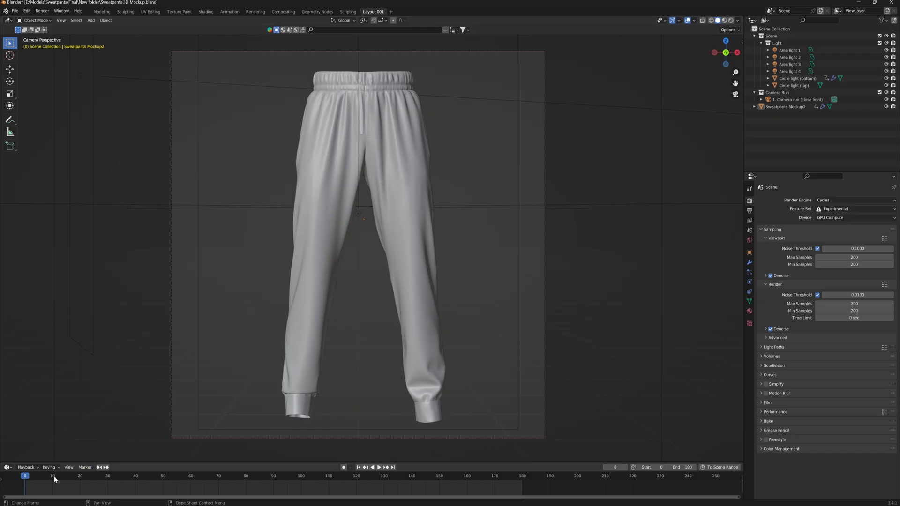
{"action": "left_click", "coordinate": [371, 468]}
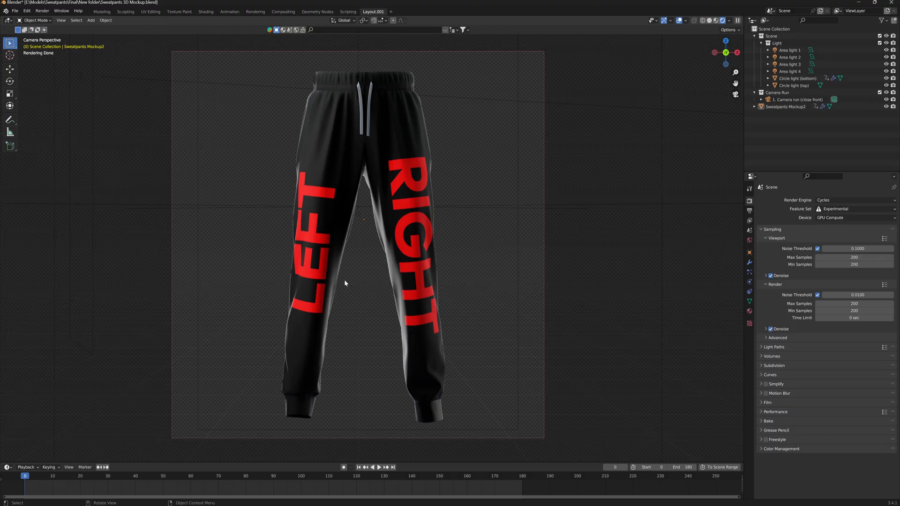
{"action": "mouse_move", "coordinate": [496, 304]}
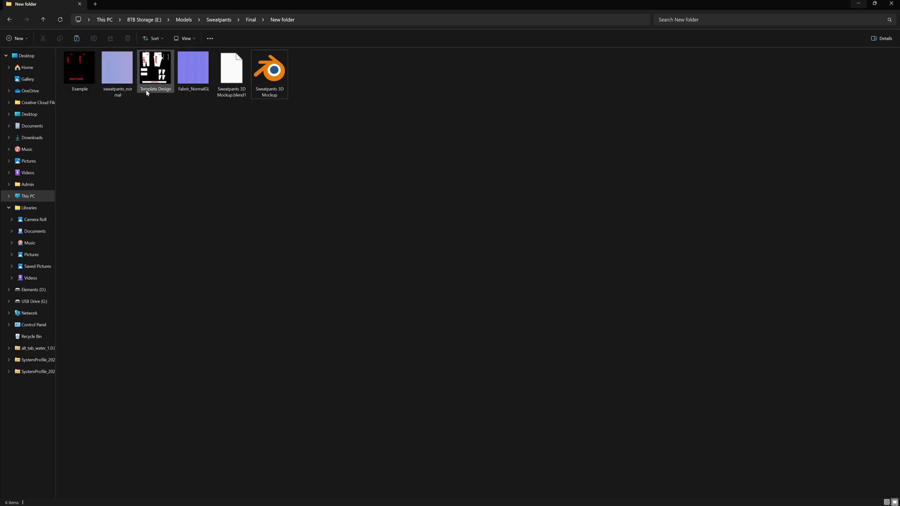
- Bring Template Design.psd into Photoshop and select its Sweatpants Colour layer
{"action": "left_click", "coordinate": [156, 67]}
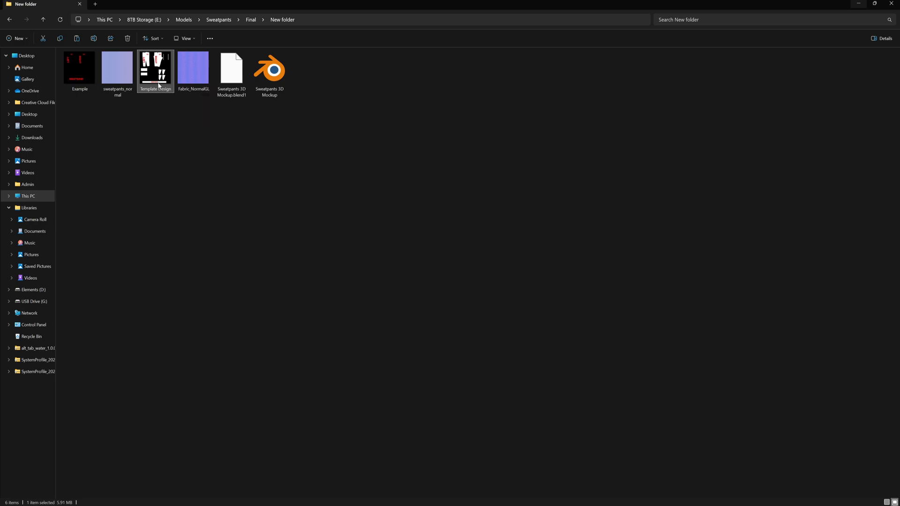
{"action": "double_click", "coordinate": [155, 64]}
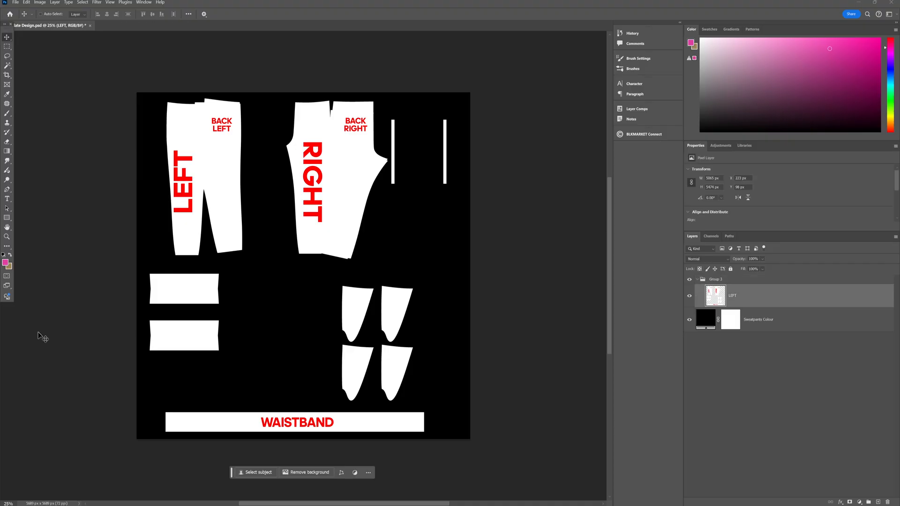
{"action": "left_click", "coordinate": [758, 320]}
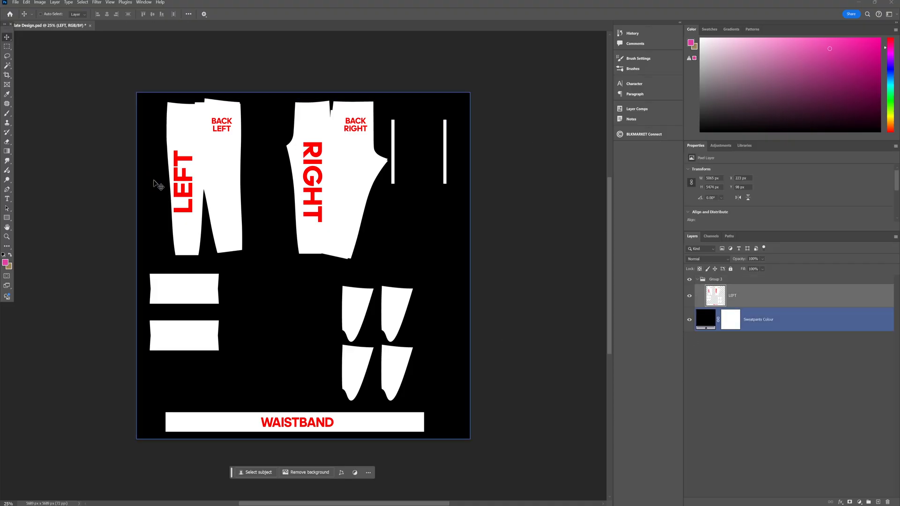
{"action": "left_click", "coordinate": [524, 258]}
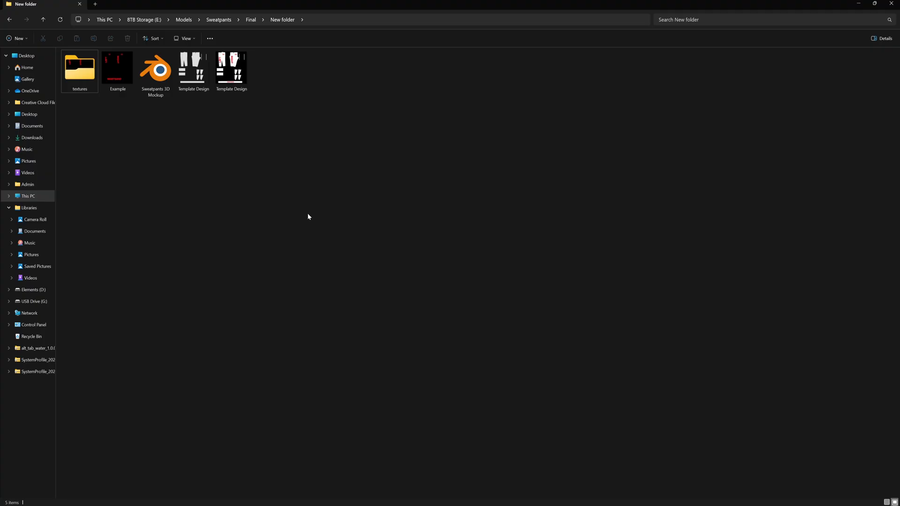
{"action": "mouse_move", "coordinate": [258, 202]}
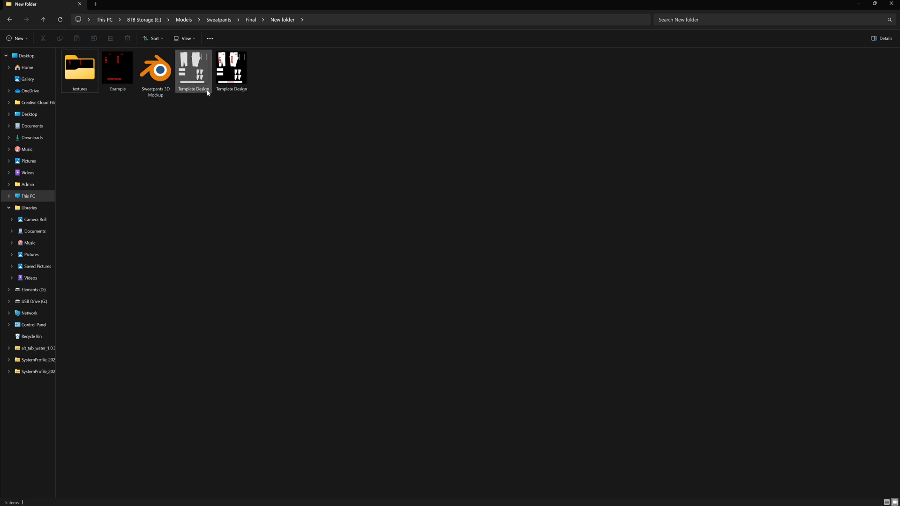
- View the Template Design PNG with its blank grey pattern pieces in the Photos viewer
{"action": "double_click", "coordinate": [193, 67]}
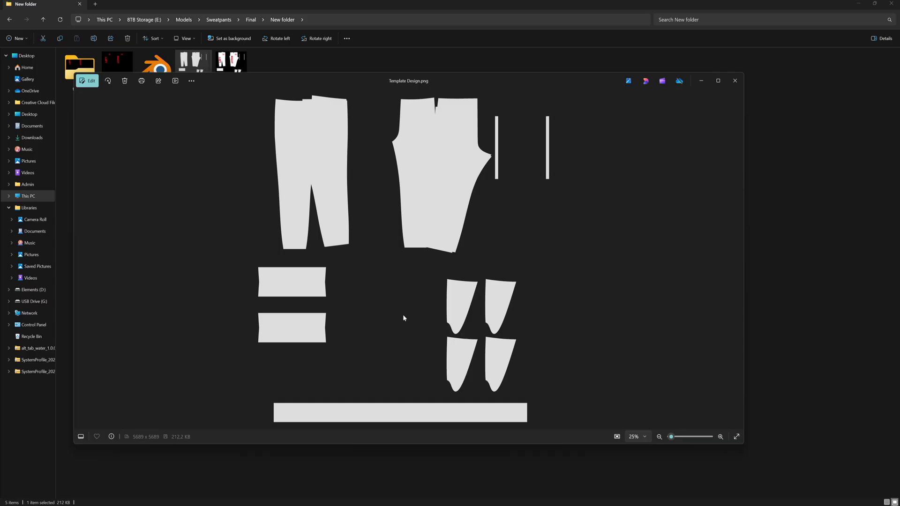
{"action": "mouse_move", "coordinate": [410, 278]}
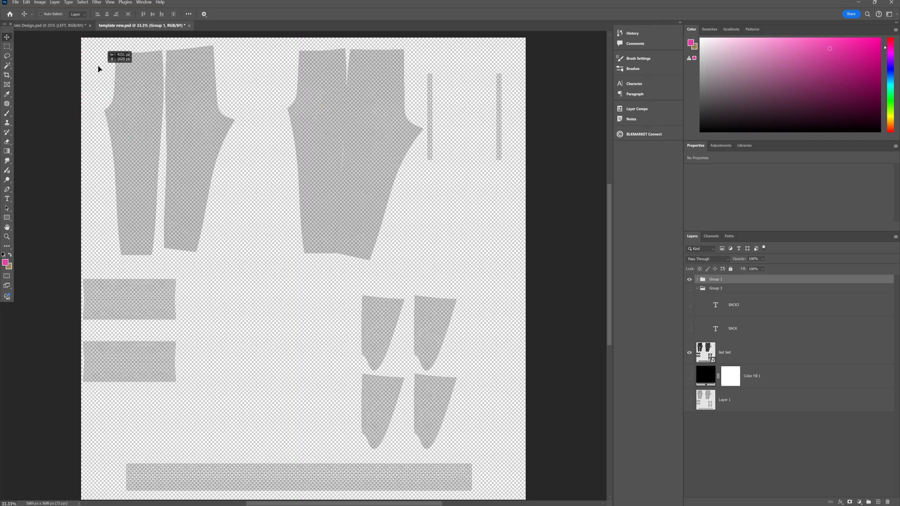
- Place the orange design group over the right leg and select the Guidelines layer
{"action": "left_click", "coordinate": [52, 26]}
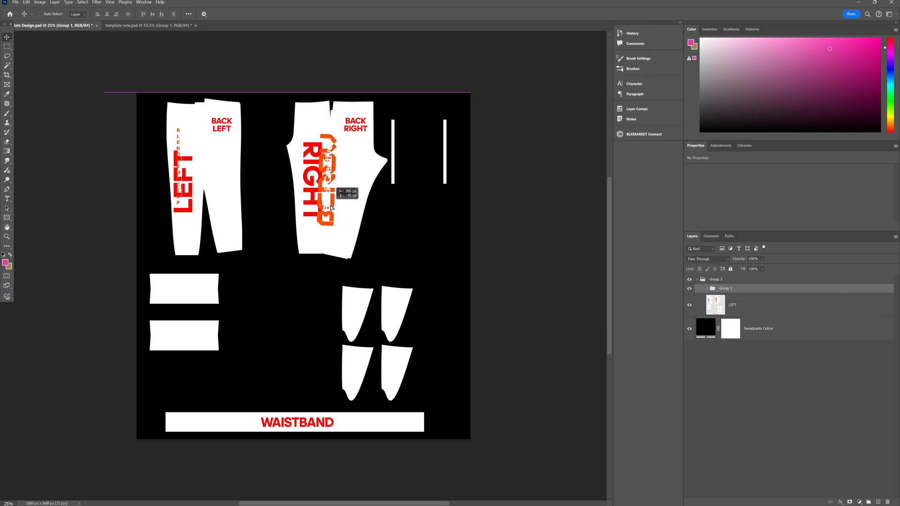
{"action": "left_click", "coordinate": [732, 304]}
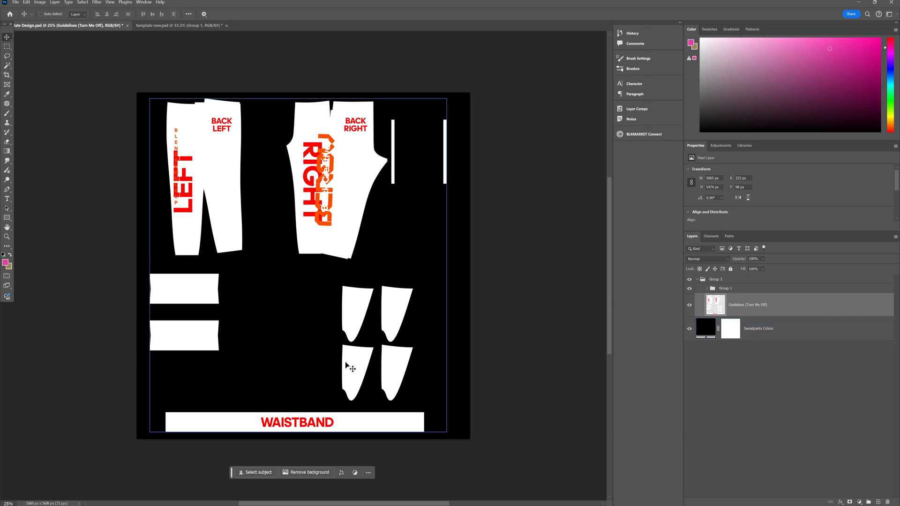
- Hide the guidelines and make the Sweatpants Colour fill solid black (#000000)
{"action": "left_click", "coordinate": [758, 329]}
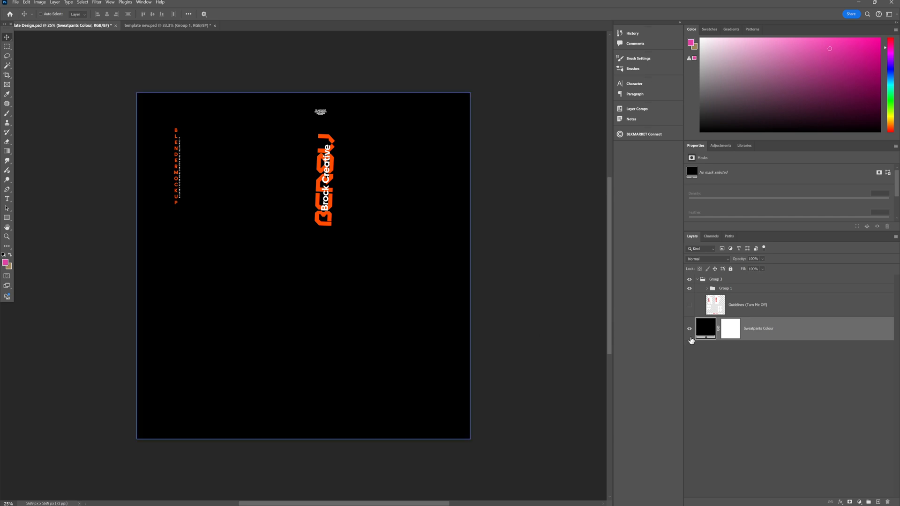
{"action": "double_click", "coordinate": [730, 328]}
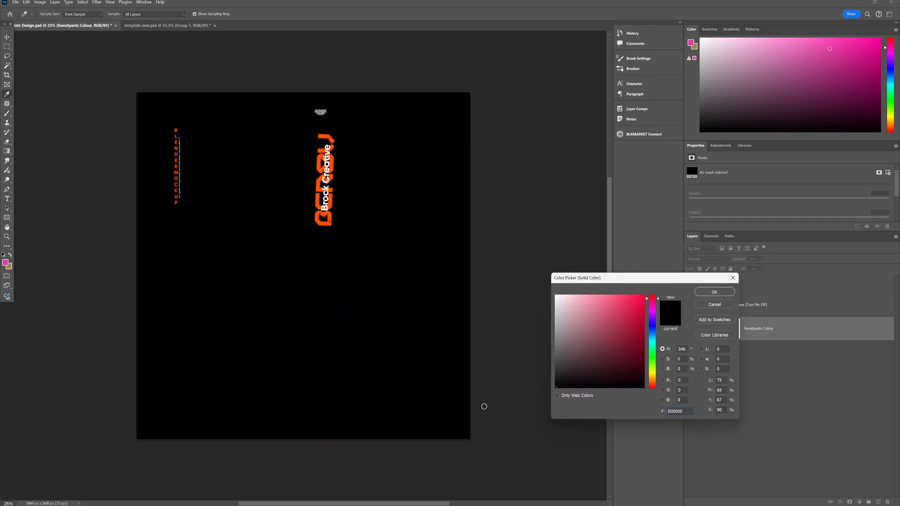
{"action": "left_click", "coordinate": [714, 292]}
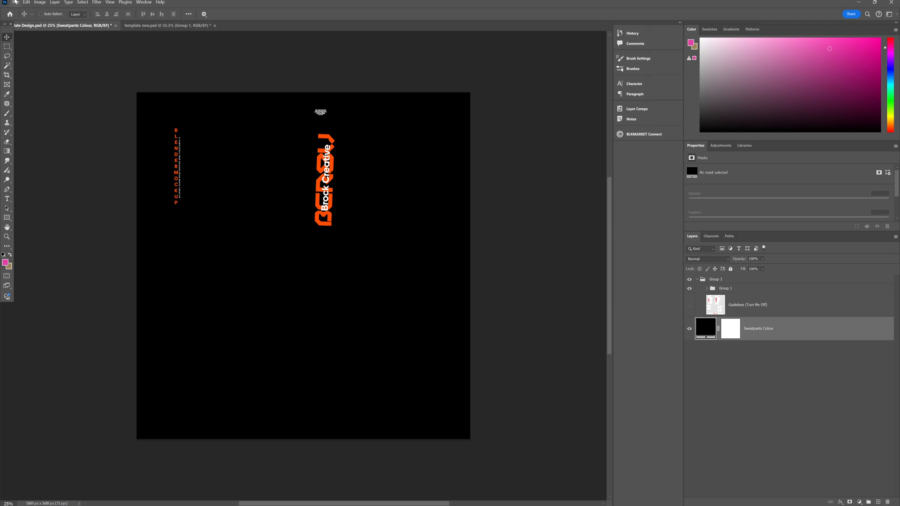
{"action": "left_click", "coordinate": [15, 3]}
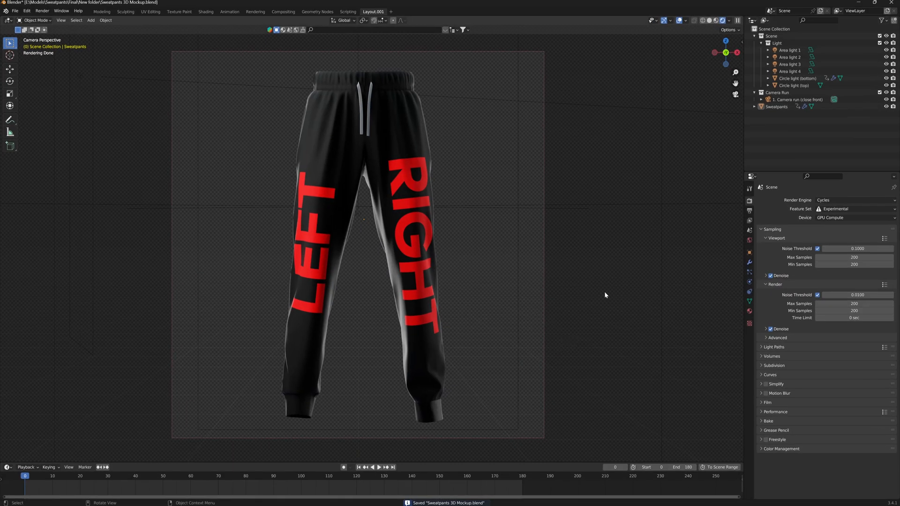
{"action": "mouse_move", "coordinate": [494, 174]}
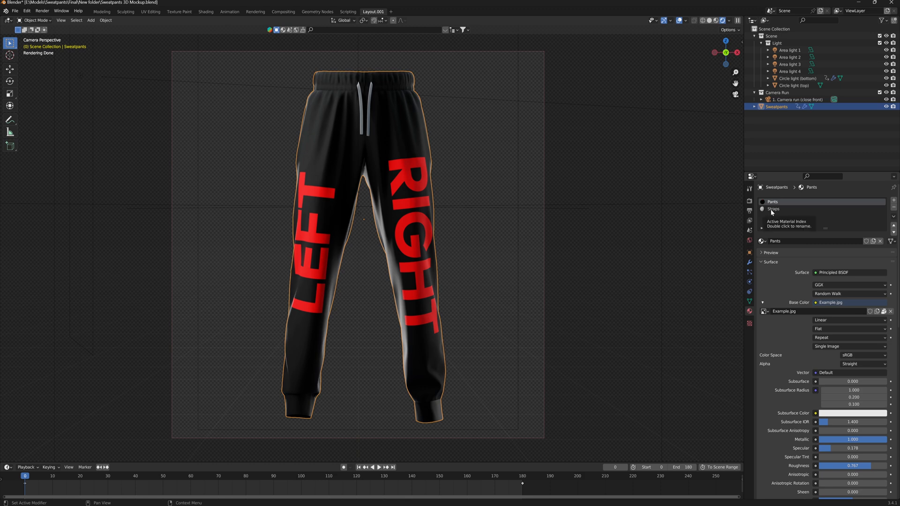
- Inspect the Straps material's base colour, then return to the Pants material
{"action": "left_click", "coordinate": [773, 209]}
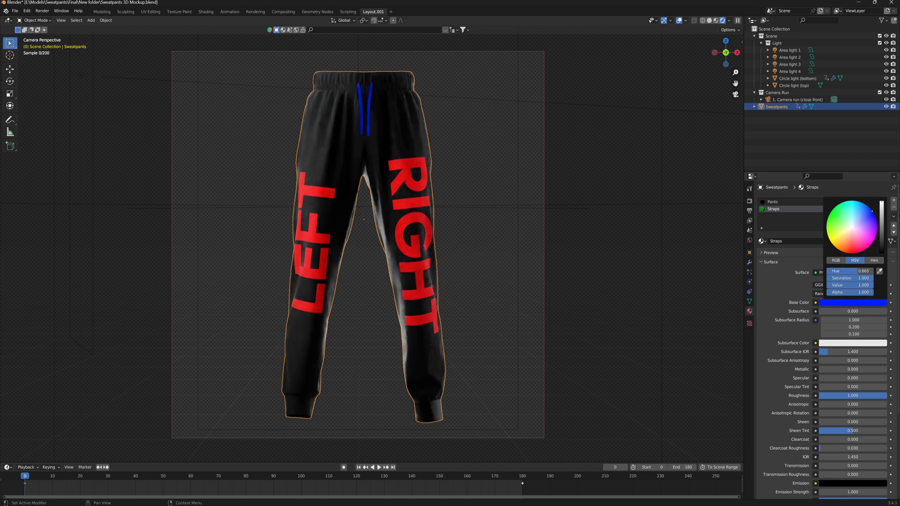
{"action": "left_click", "coordinate": [772, 202]}
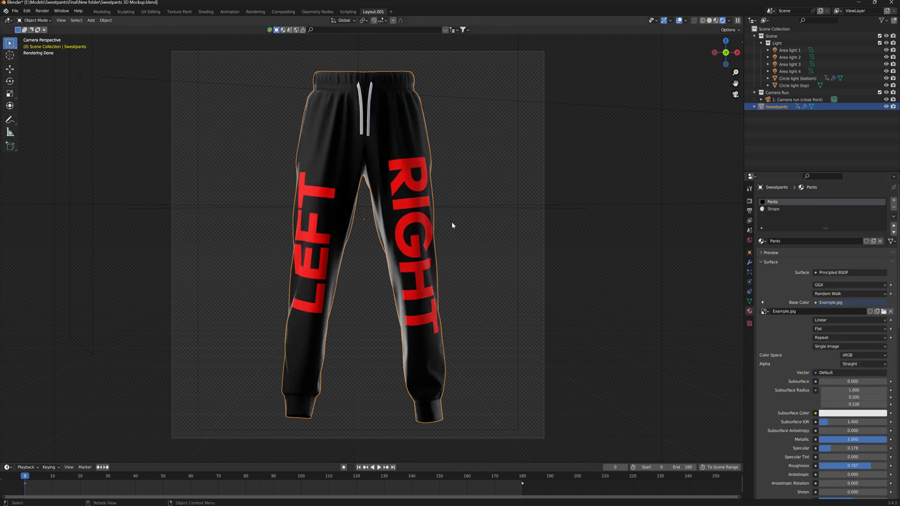
{"action": "mouse_move", "coordinate": [883, 311]}
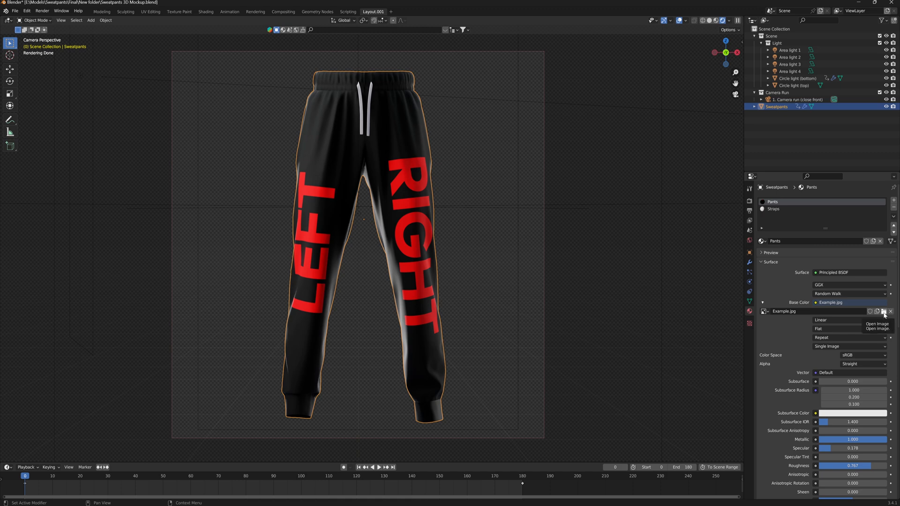
- Replace the Pants texture with the Brock design PNG and preview the animation
{"action": "left_click", "coordinate": [877, 311]}
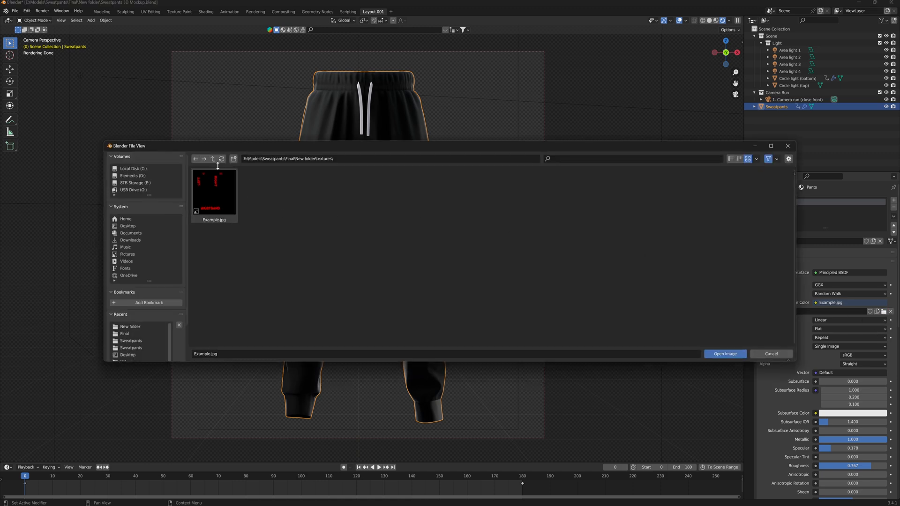
{"action": "left_click", "coordinate": [724, 353]}
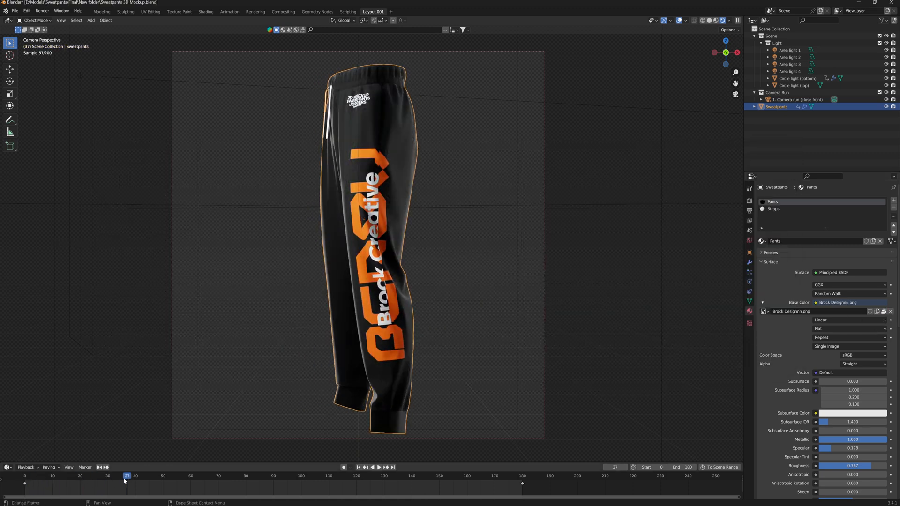
{"action": "left_click", "coordinate": [377, 467]}
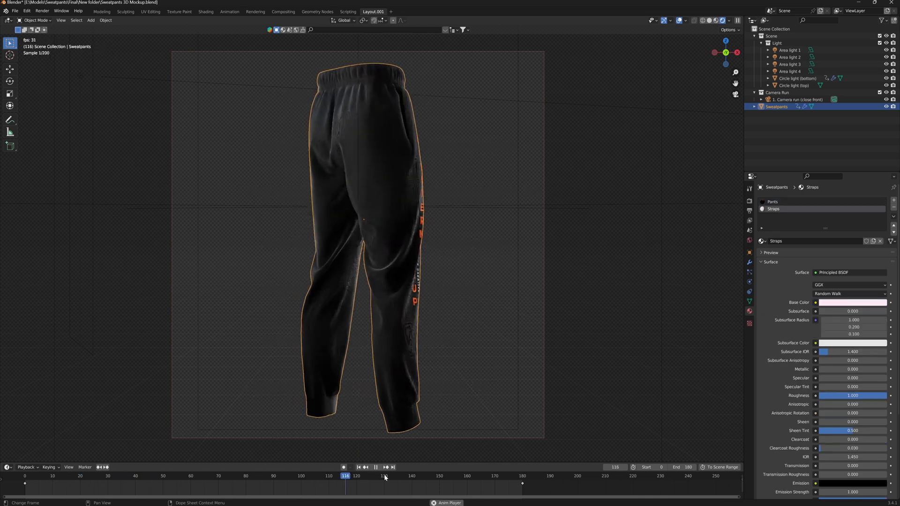
{"action": "left_click", "coordinate": [376, 467]}
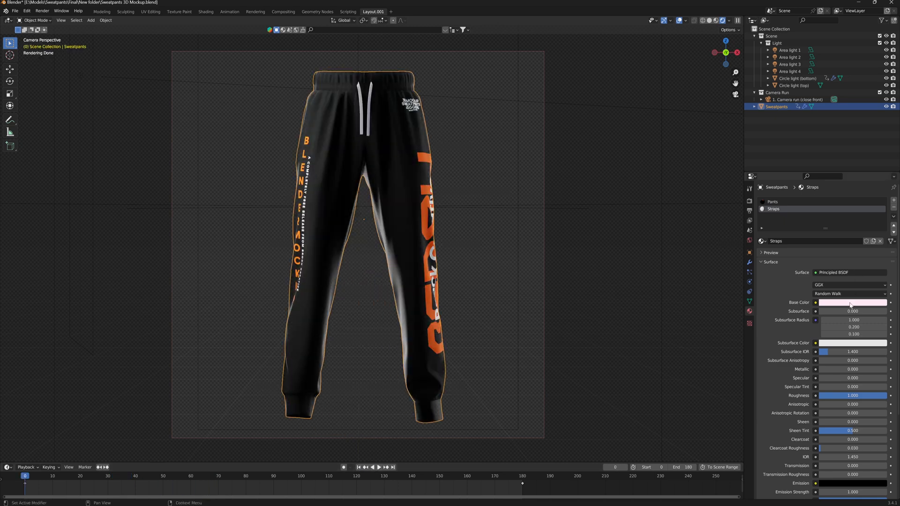
- Point the render output to '3D Render' in the renders folder, keeping PNG format
{"action": "left_click", "coordinate": [852, 302]}
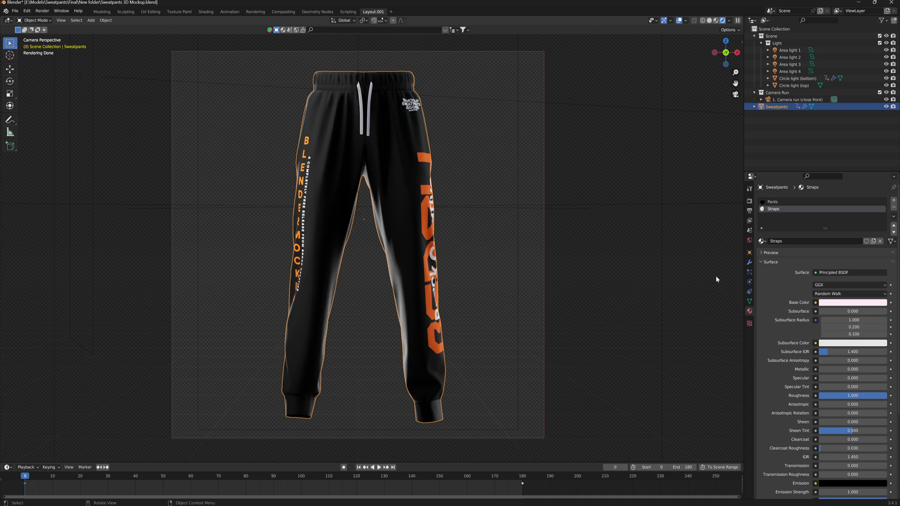
{"action": "mouse_move", "coordinate": [624, 287]}
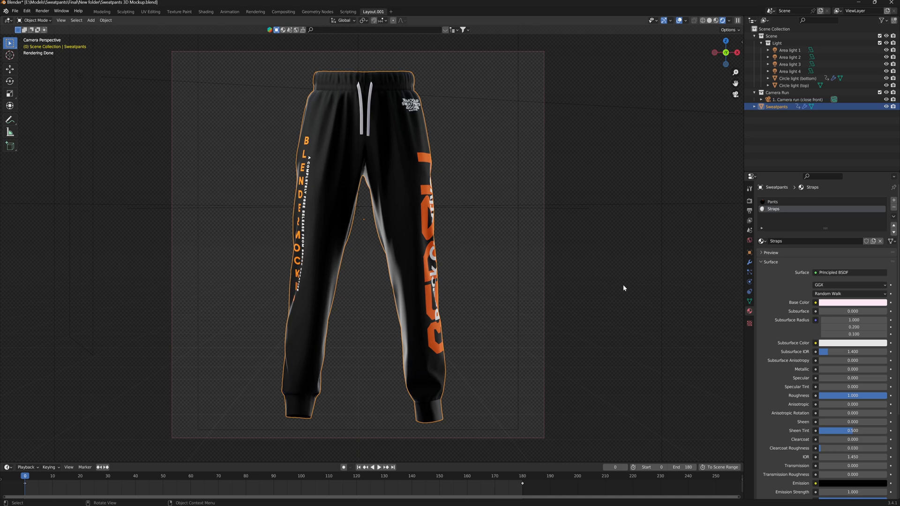
{"action": "mouse_move", "coordinate": [749, 214]}
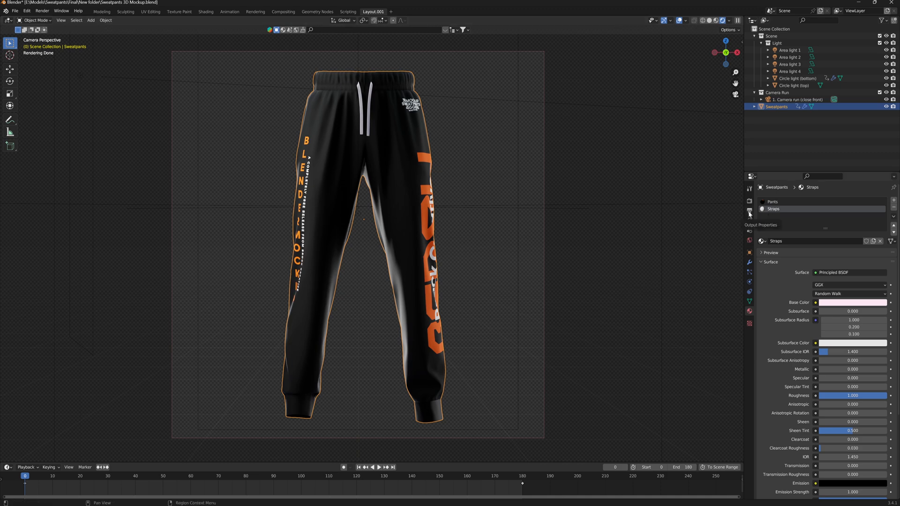
{"action": "left_click", "coordinate": [749, 211]}
{"action": "type", "text": "3D Rend"}
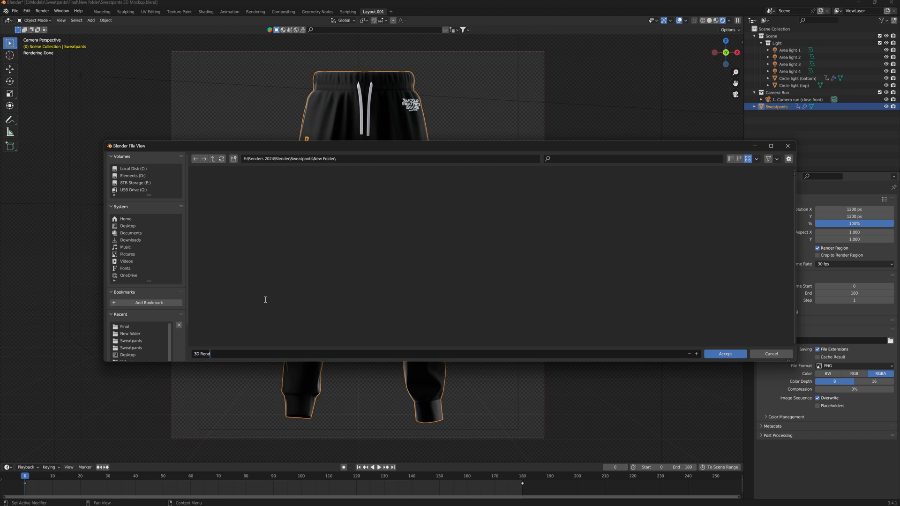
{"action": "mouse_move", "coordinate": [725, 353]}
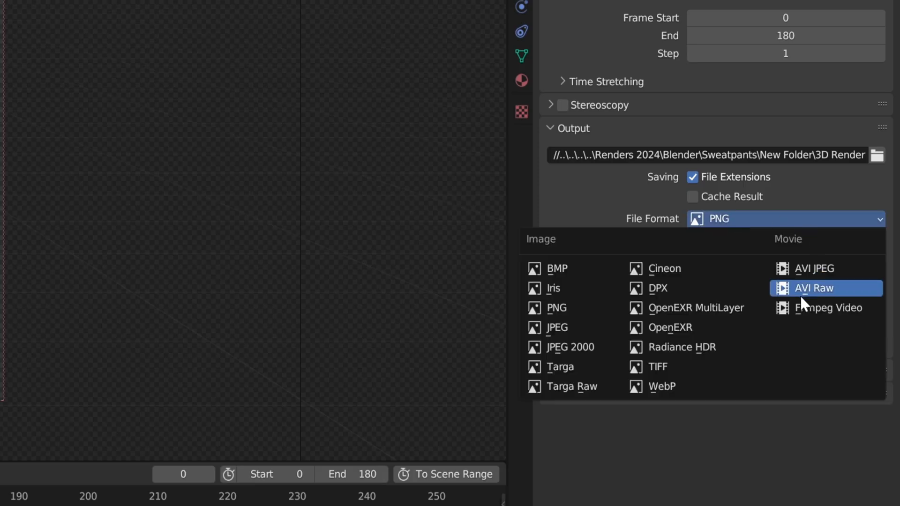
{"action": "mouse_move", "coordinate": [826, 308]}
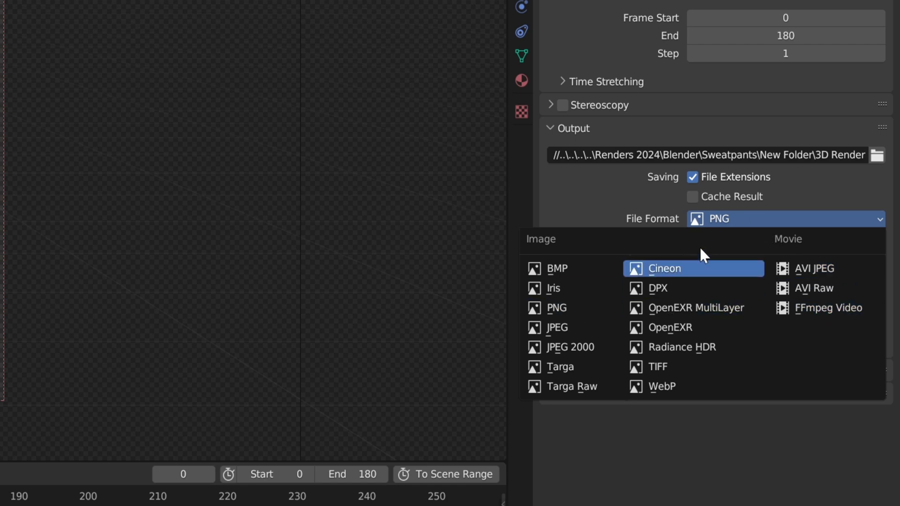
{"action": "left_click", "coordinate": [555, 308]}
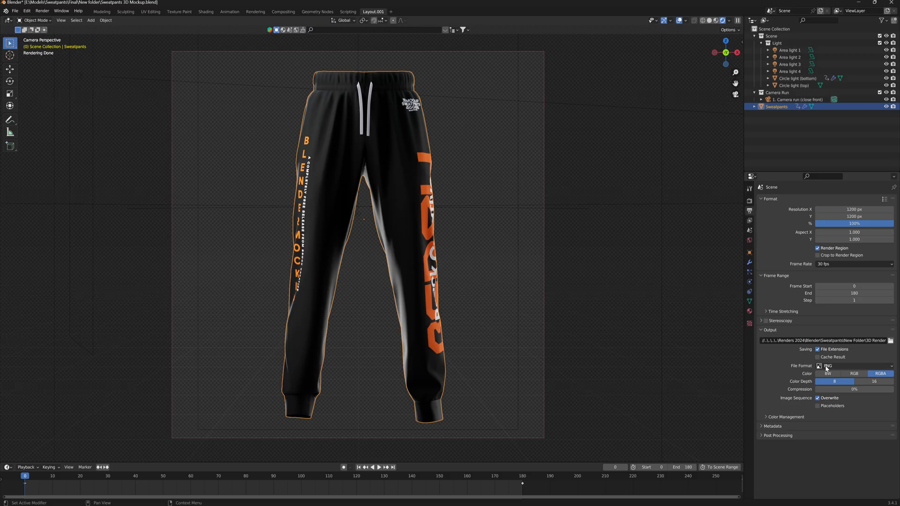